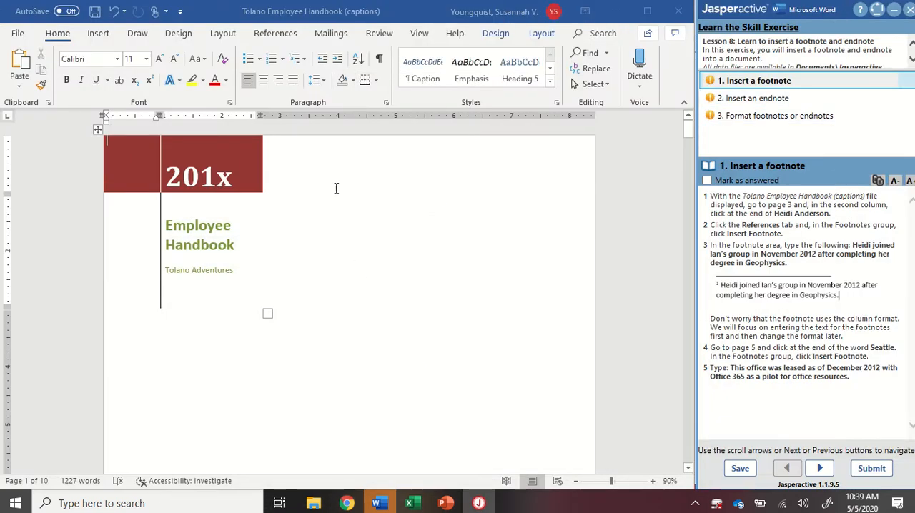
mouse_move(612, 226)
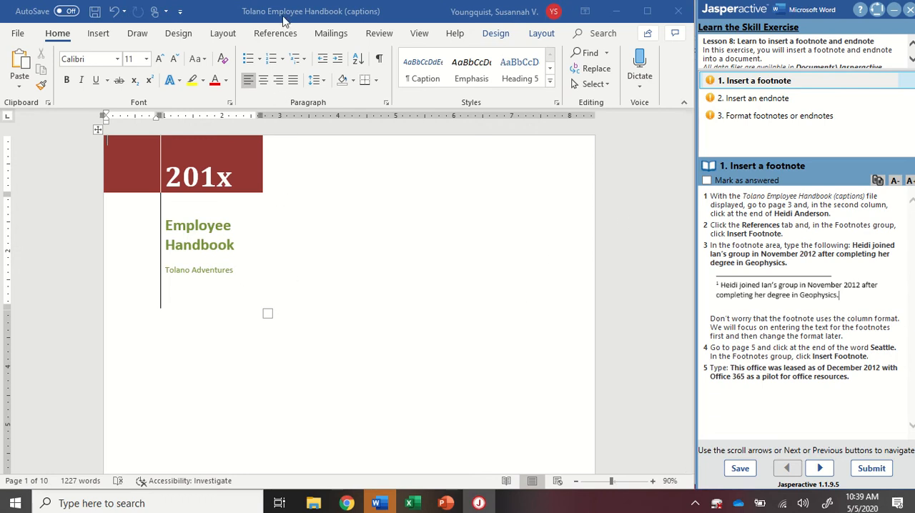
mouse_move(352, 20)
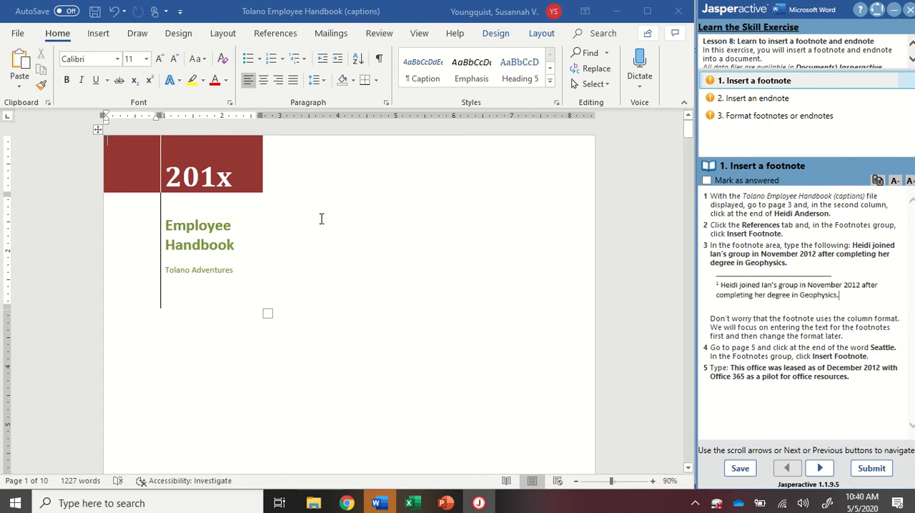
mouse_move(413, 243)
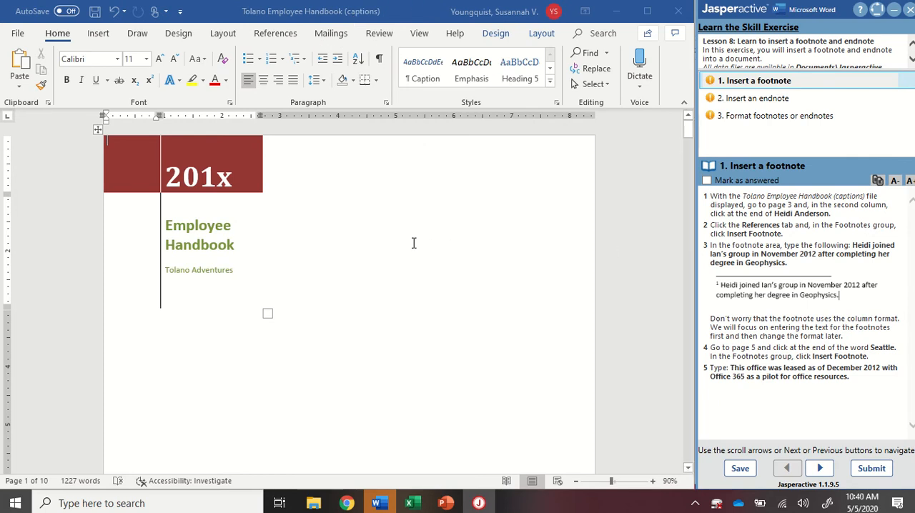
mouse_move(357, 186)
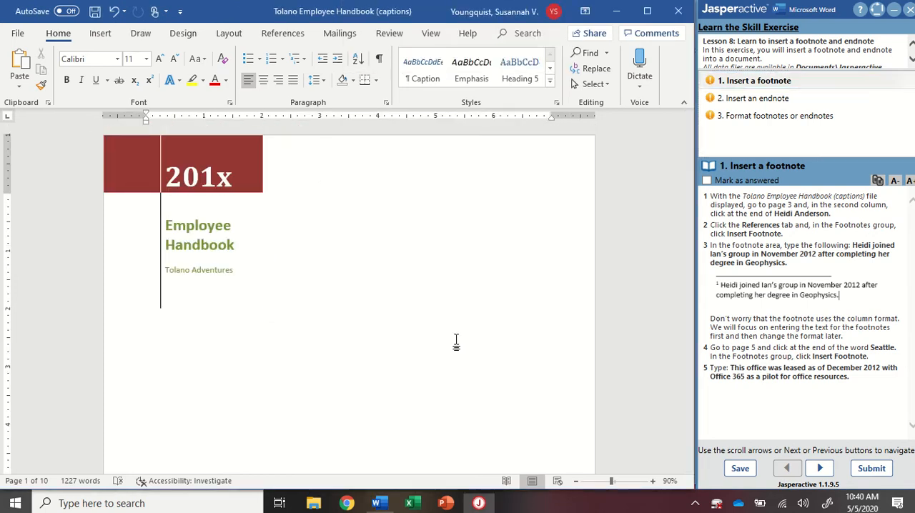
left_click(589, 52)
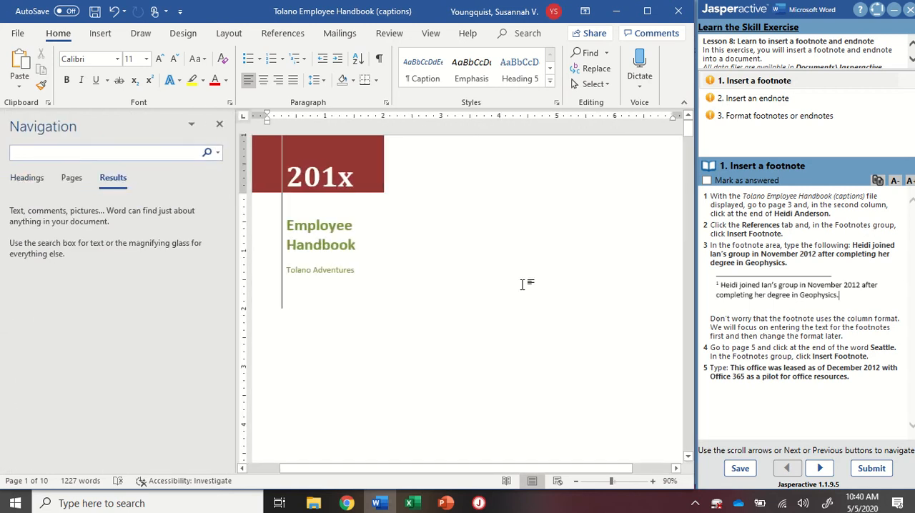
type("h")
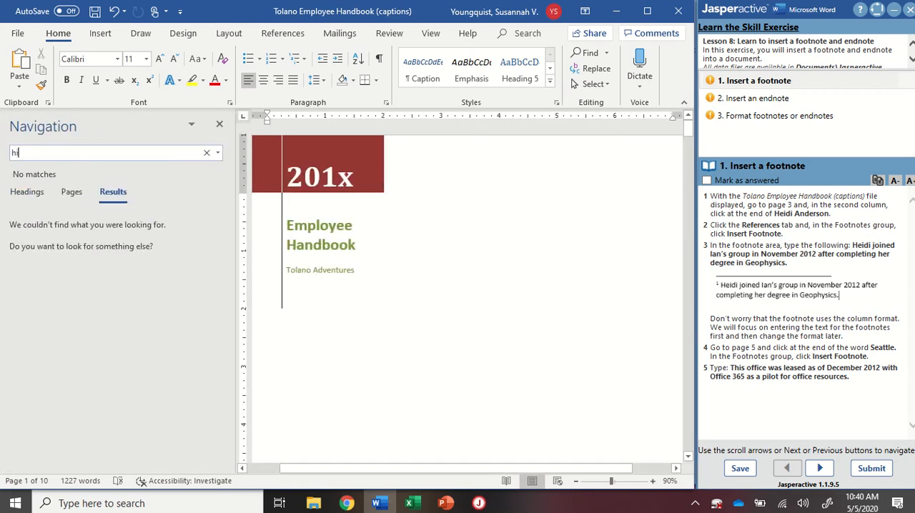
type("heidi anderson")
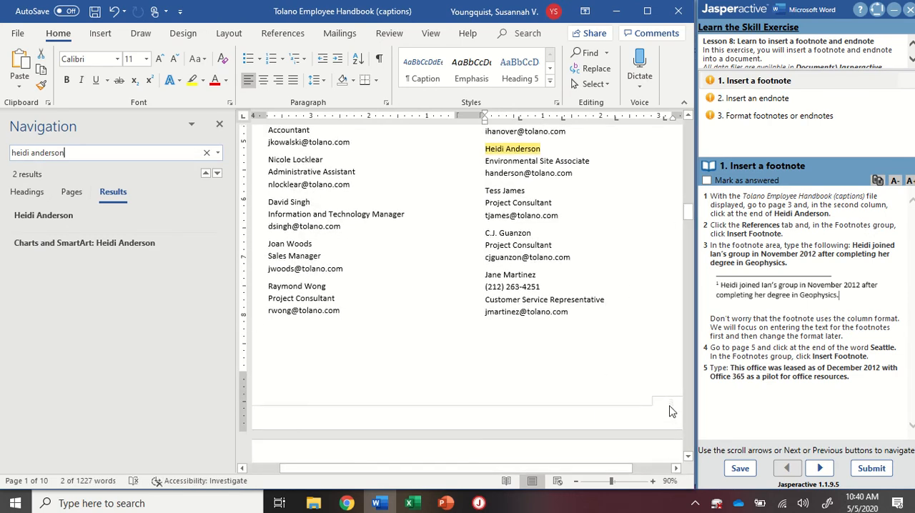
left_click(540, 147)
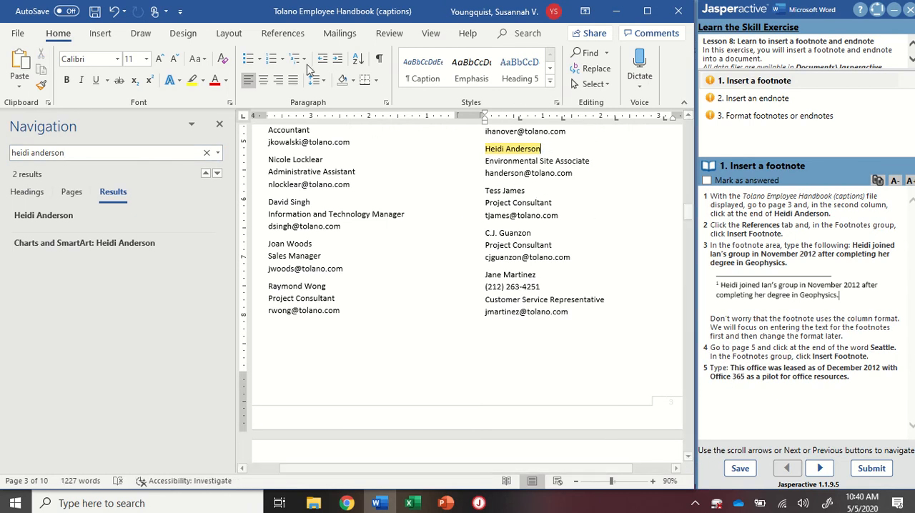
left_click(283, 33)
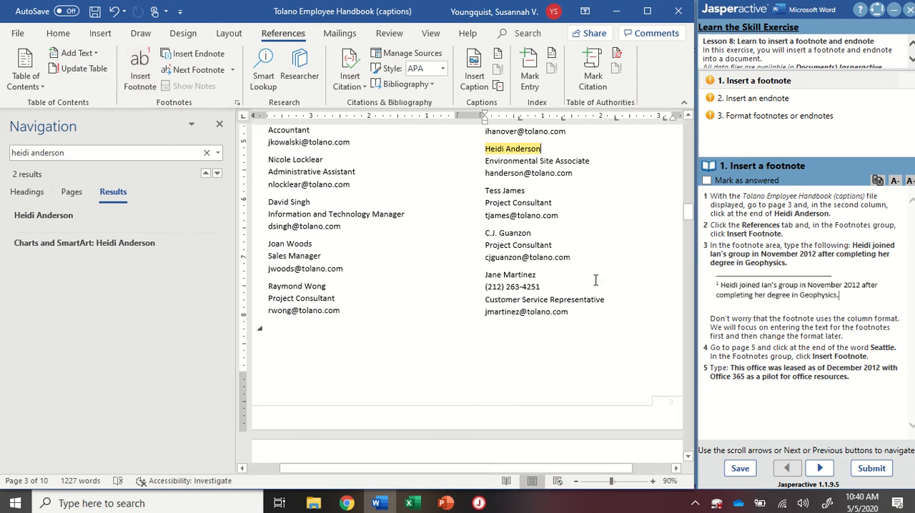
mouse_move(303, 243)
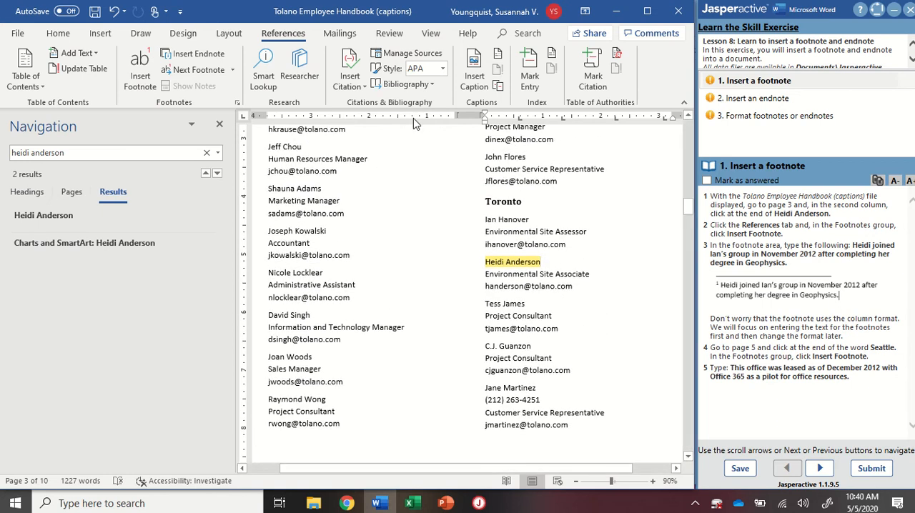
left_click(139, 68)
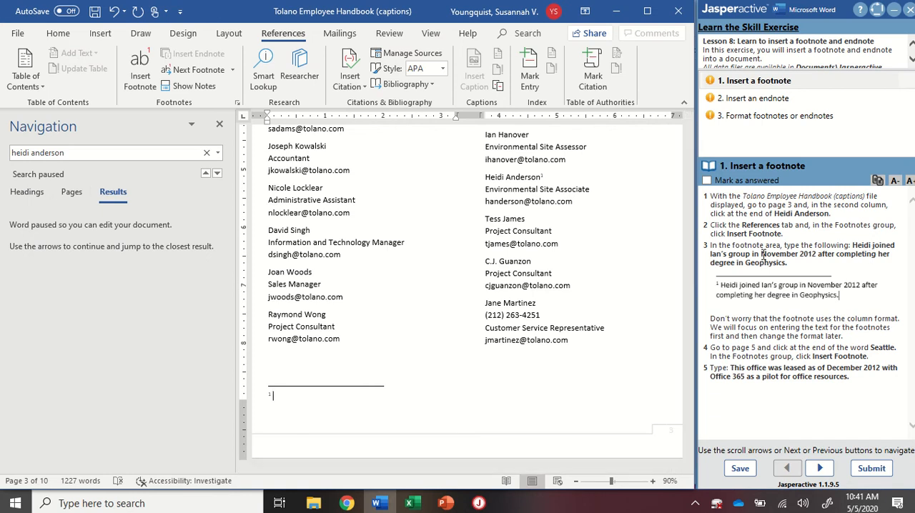
mouse_move(867, 257)
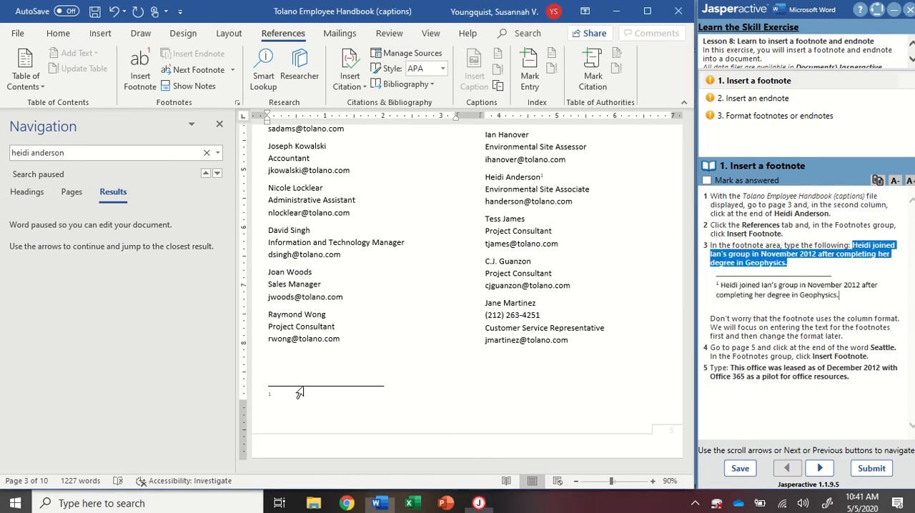
right_click(300, 393)
type("Heidi joined Ian’s group in November 2012 after completing her degree in Geophysics.")
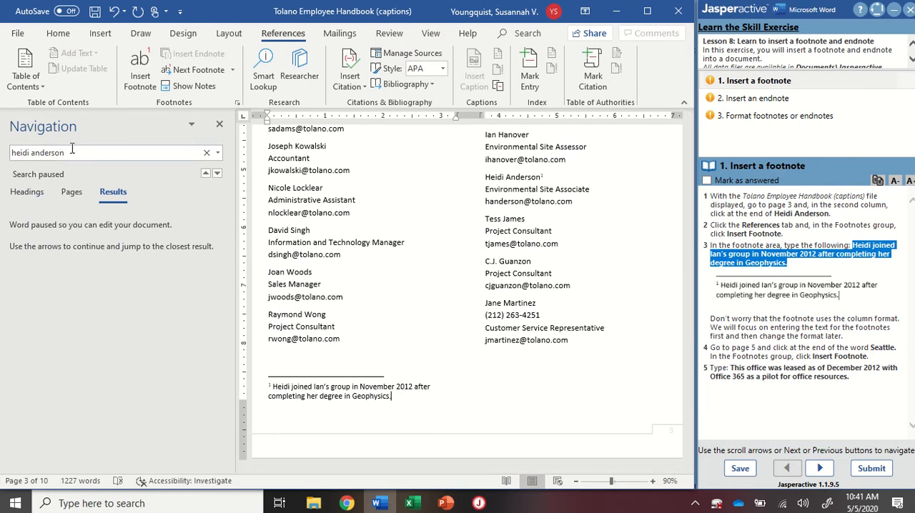
Step: Search for 'seat' and scroll to the Seattle heading on page 5
type("seattle")
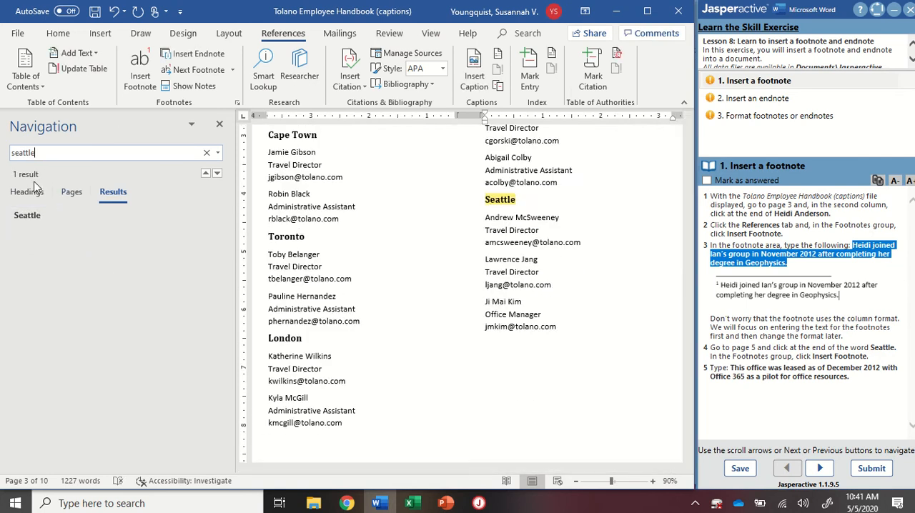
scroll("down", 3)
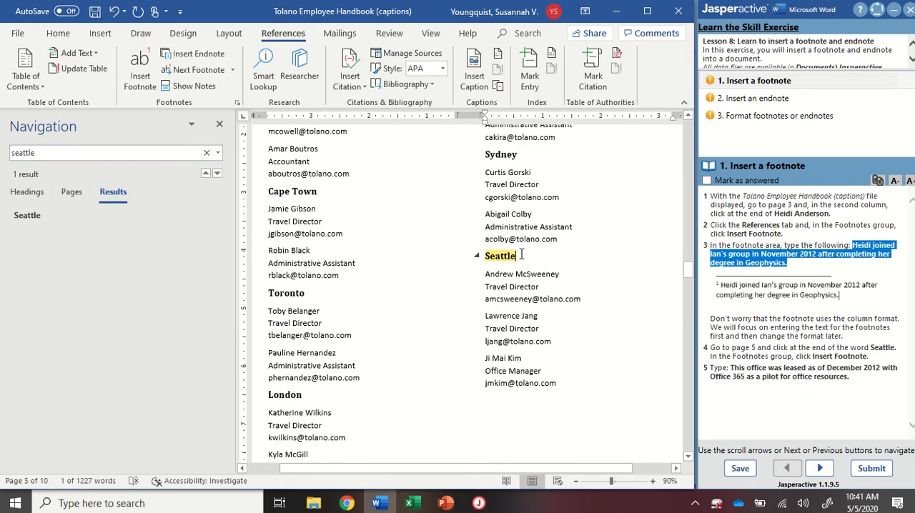
scroll("down", 3)
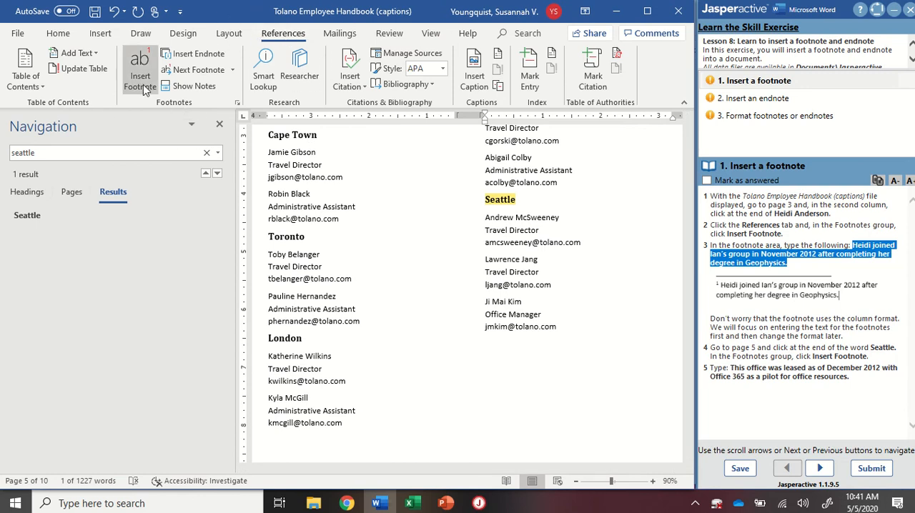
Step: Insert a footnote after Seattle and paste the December 2012 office lease / Office 365 pilot text
left_click(140, 69)
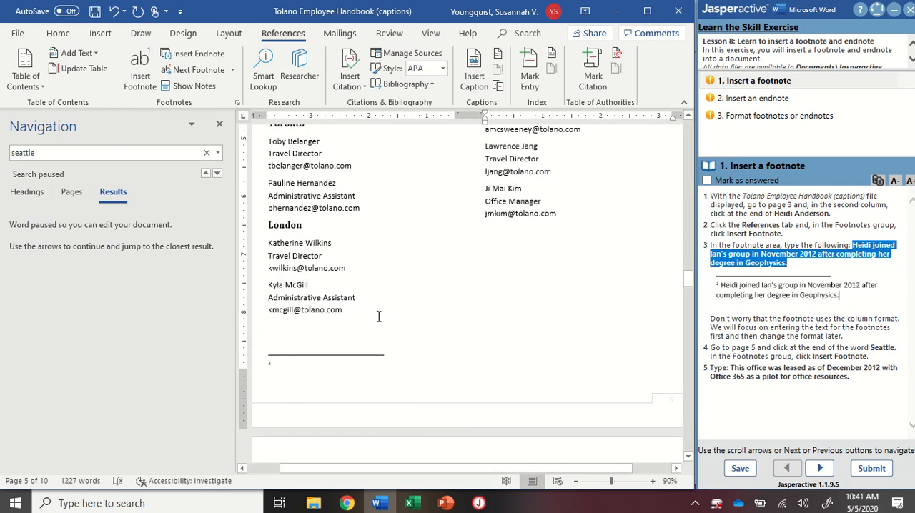
mouse_move(731, 366)
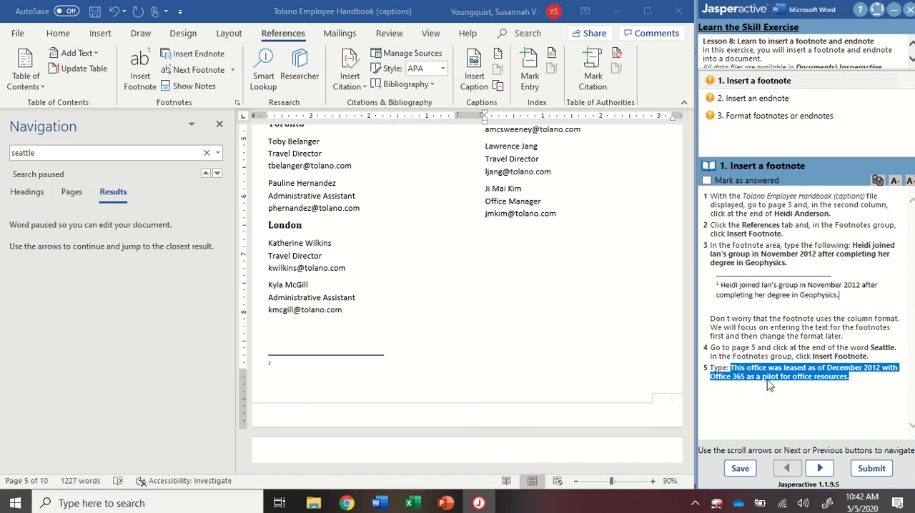
mouse_move(875, 178)
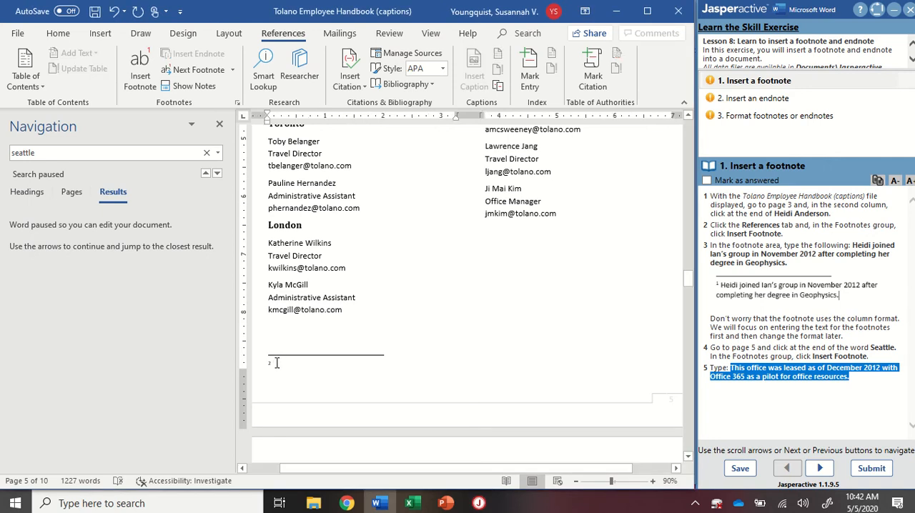
right_click(277, 363)
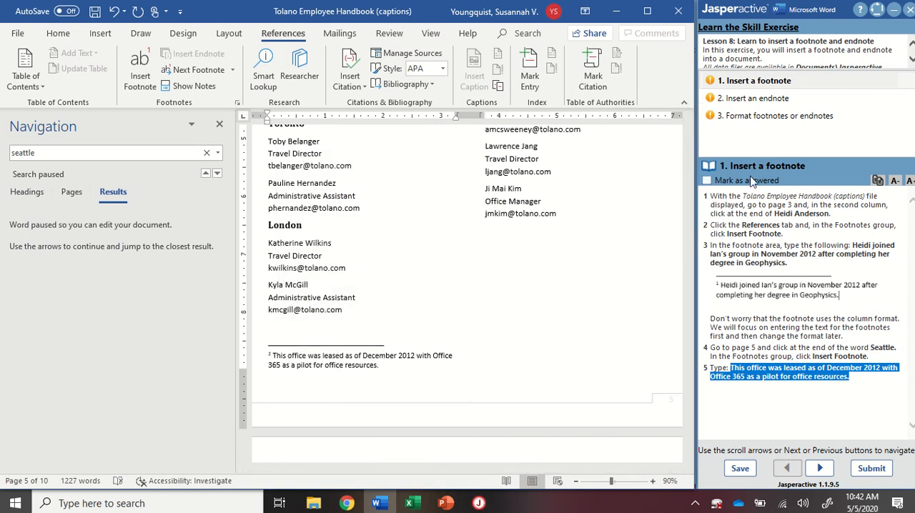
Step: Advance to the endnote exercise step and scroll to Vacation Days on page 7
left_click(706, 180)
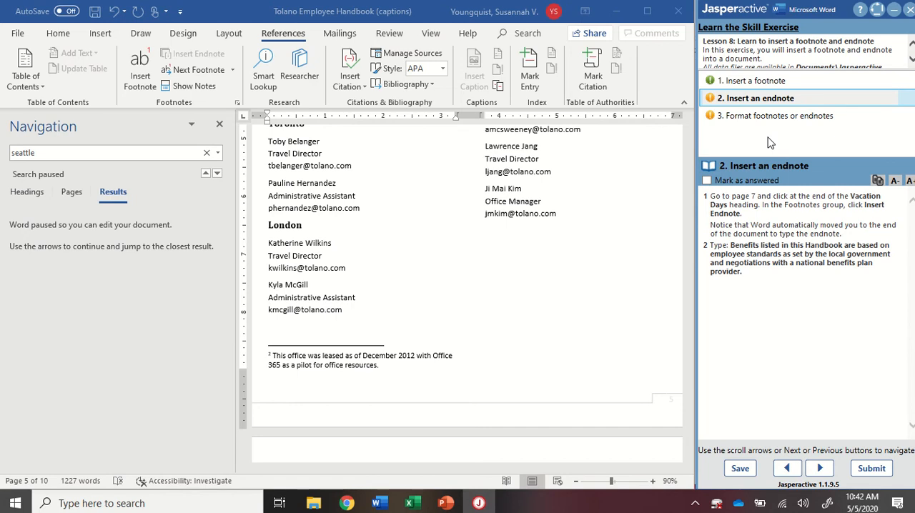
mouse_move(281, 166)
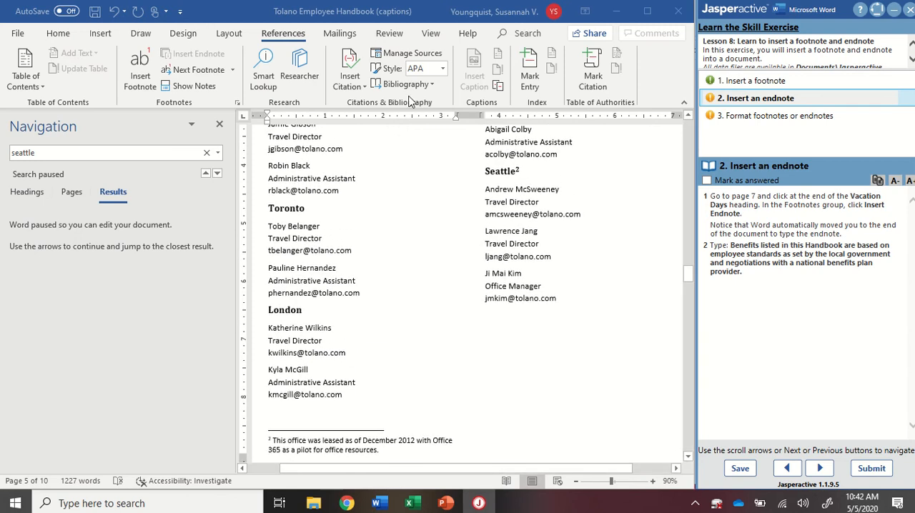
mouse_move(560, 197)
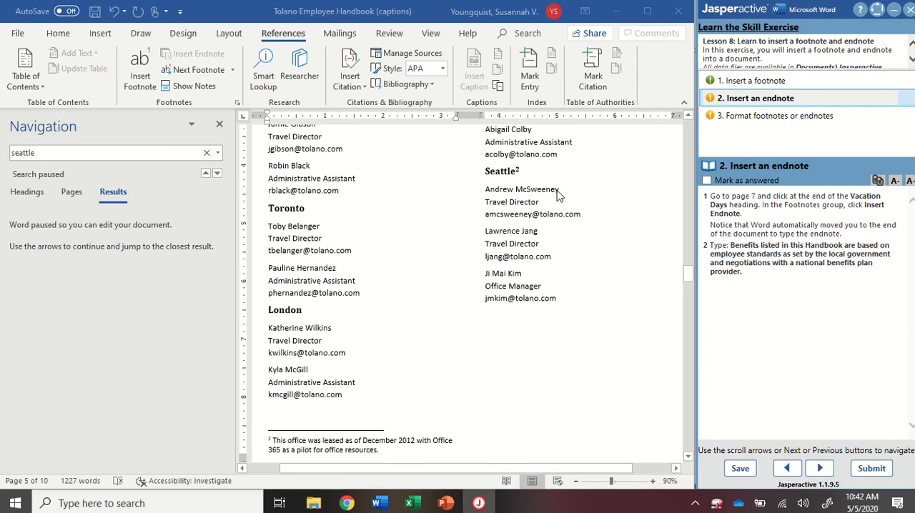
scroll("down", 3)
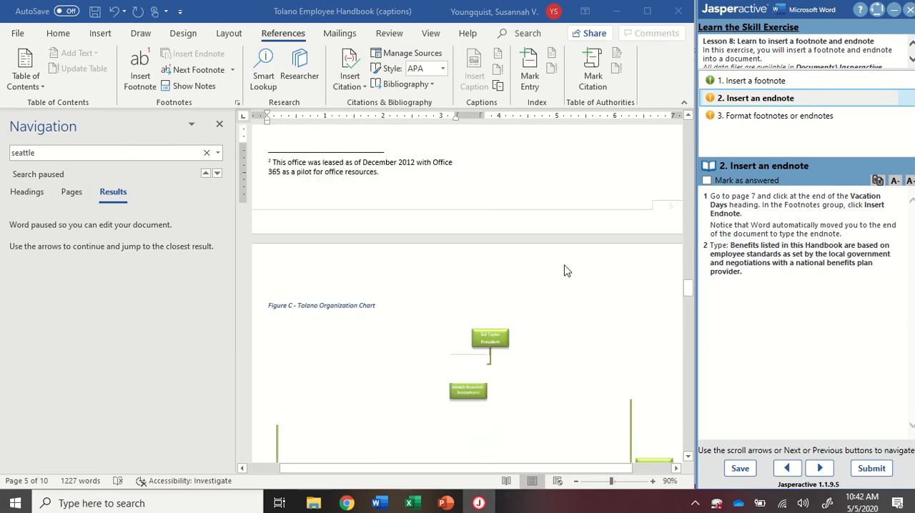
scroll("down", 3)
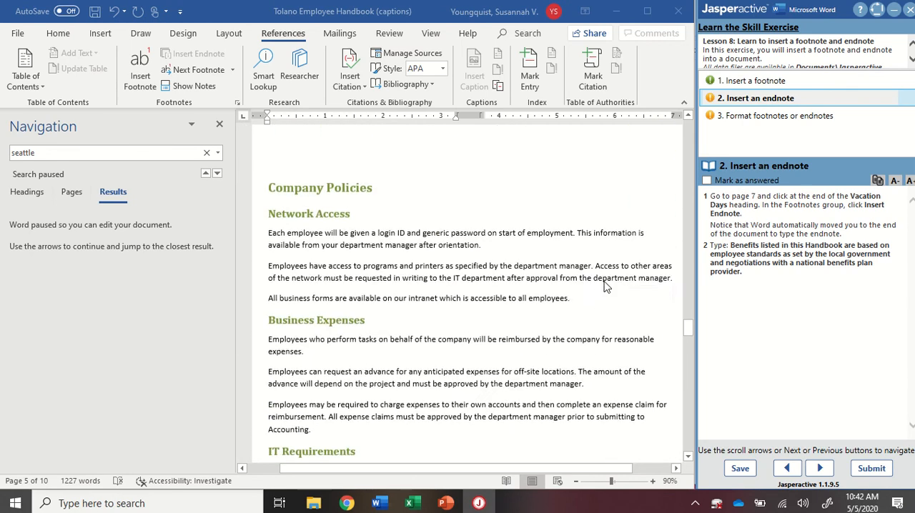
scroll("down", 3)
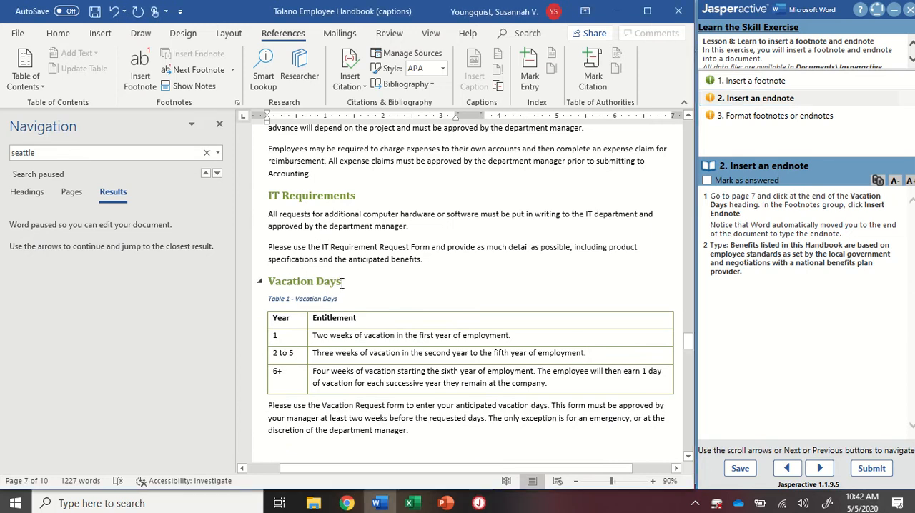
Step: Insert an endnote after Vacation Days and paste the benefits-standards text at document end
left_click(341, 280)
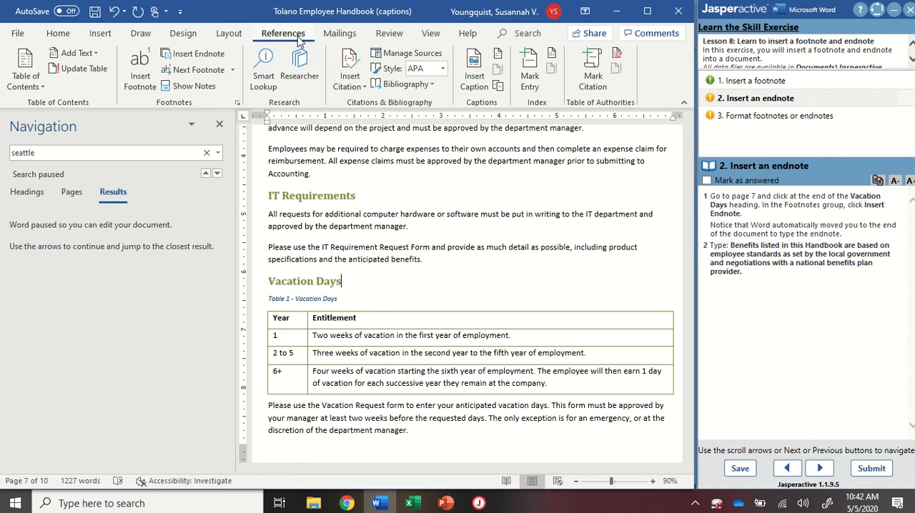
mouse_move(186, 73)
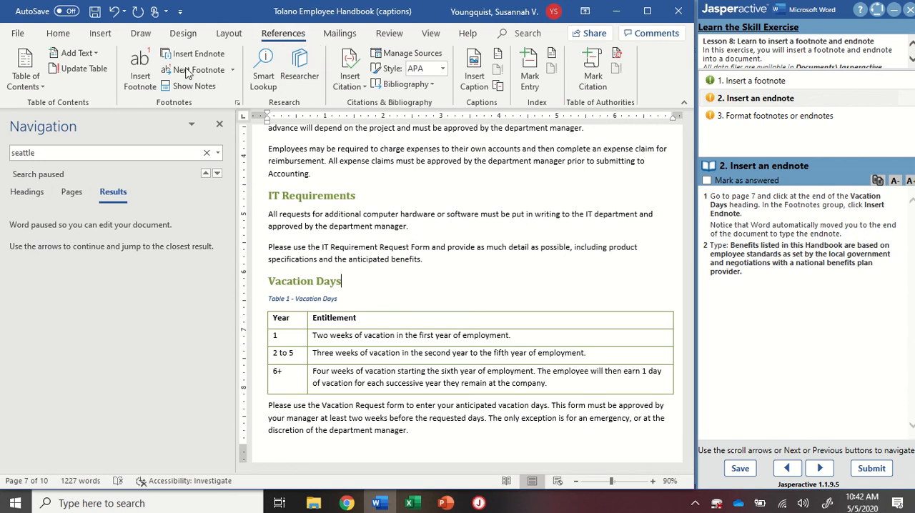
mouse_move(193, 53)
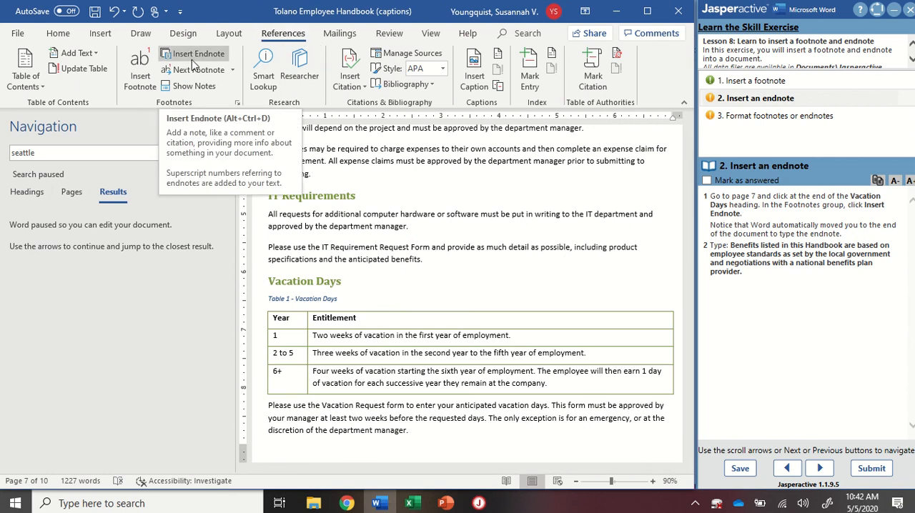
left_click(193, 57)
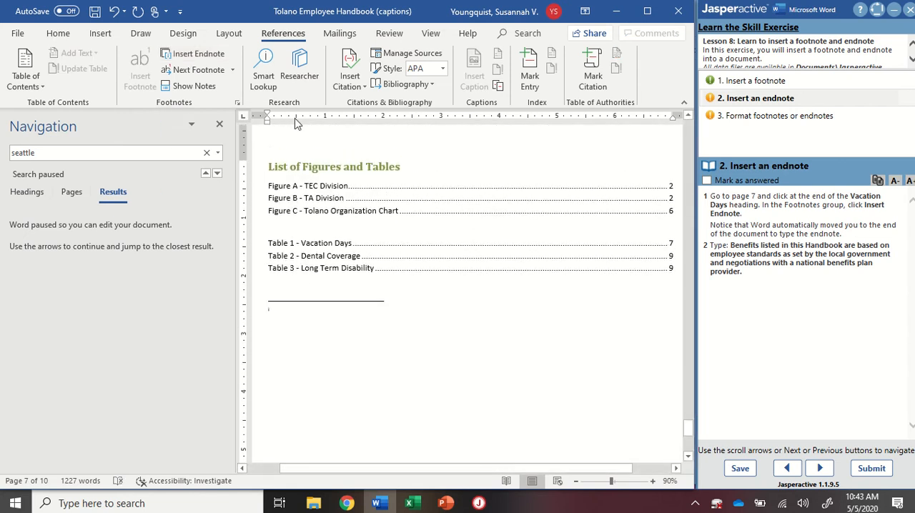
mouse_move(292, 339)
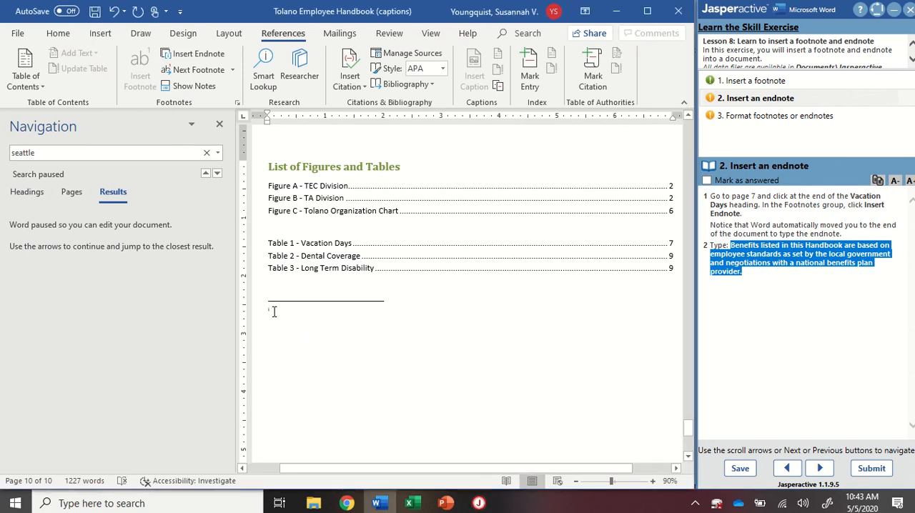
right_click(274, 312)
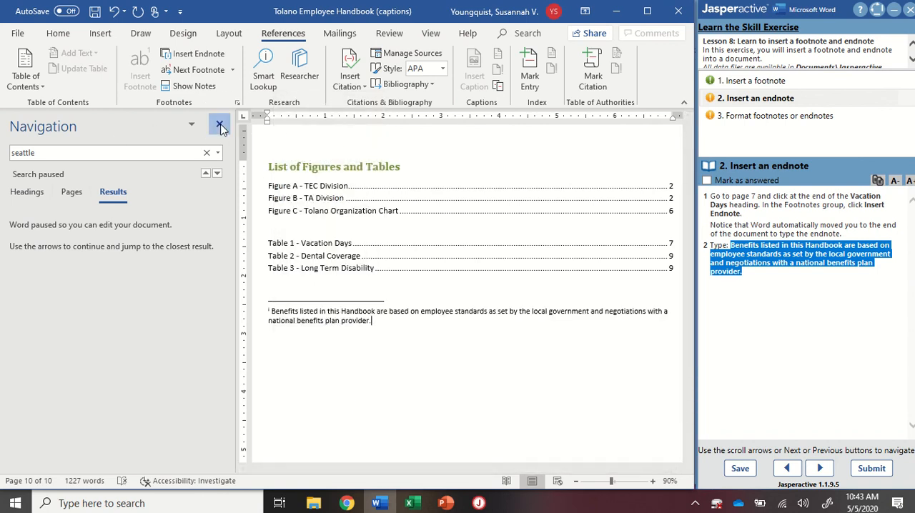
Step: Close the Navigation pane and scroll through the handbook back to the endnote
left_click(220, 125)
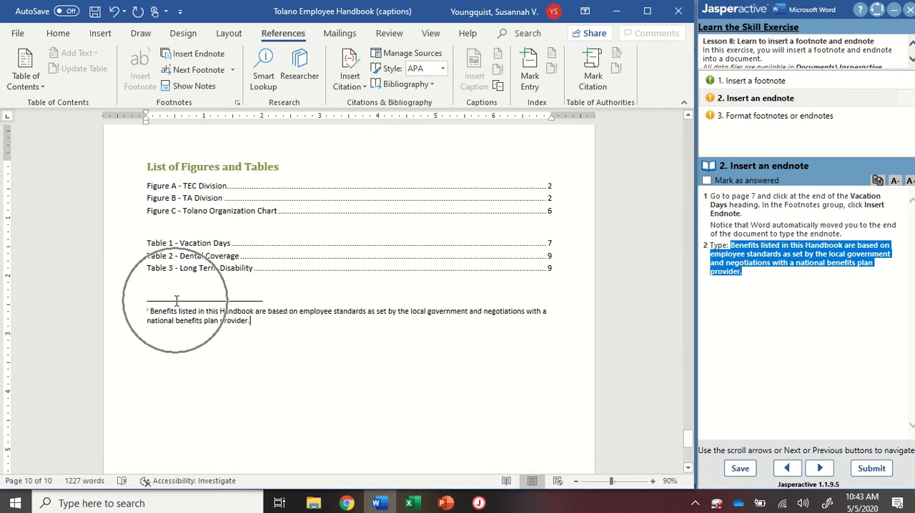
mouse_move(478, 331)
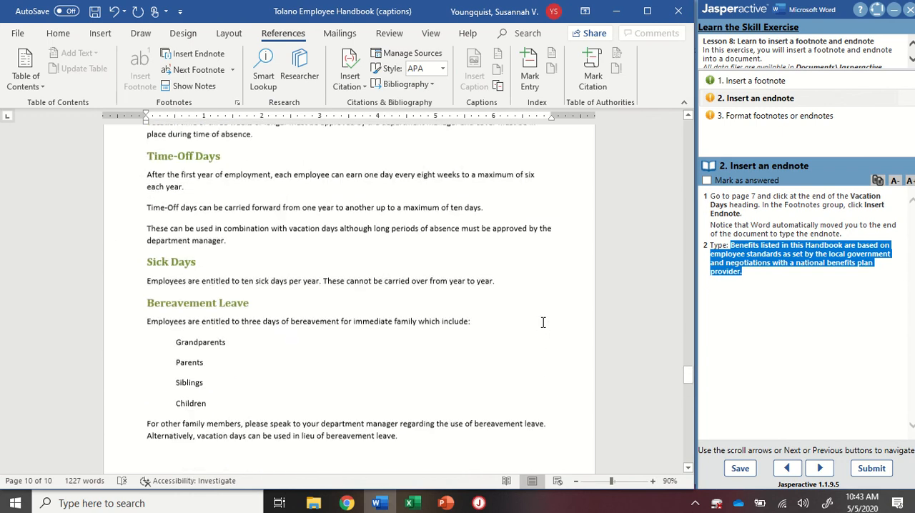
scroll("down", 3)
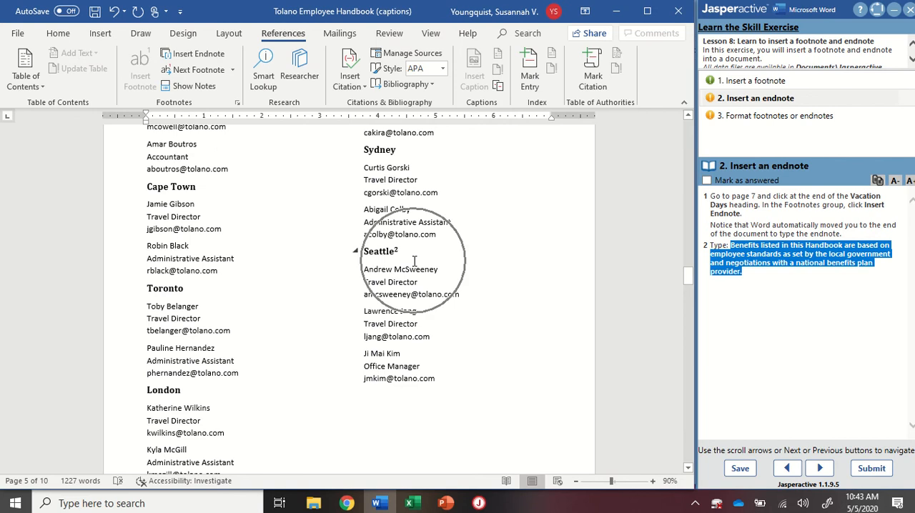
scroll("down", 3)
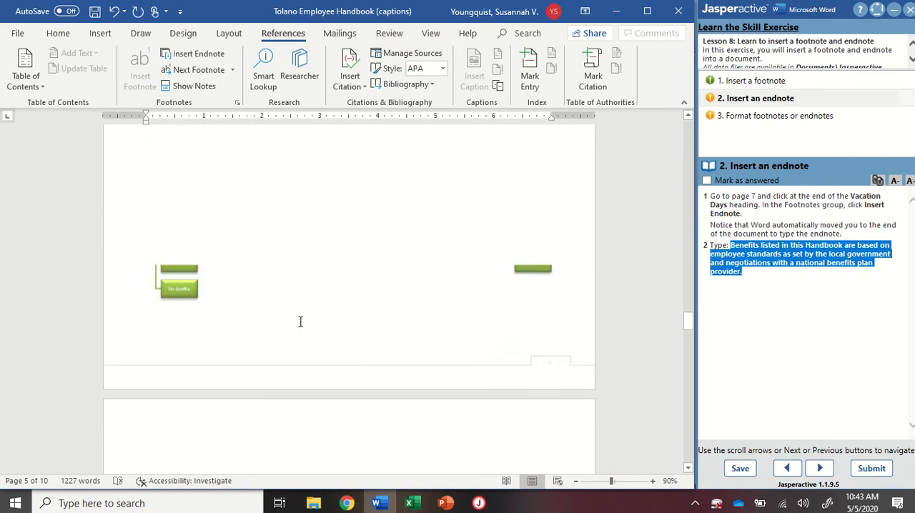
scroll("down", 3)
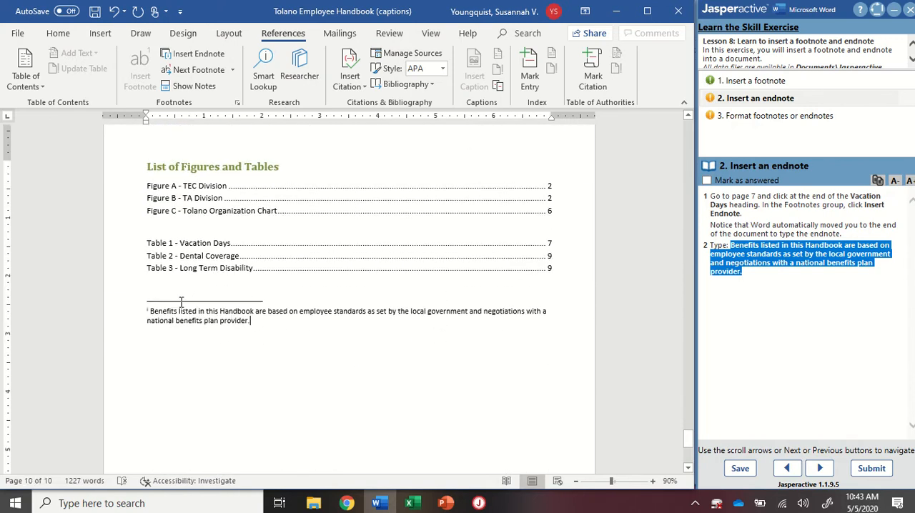
mouse_move(785, 191)
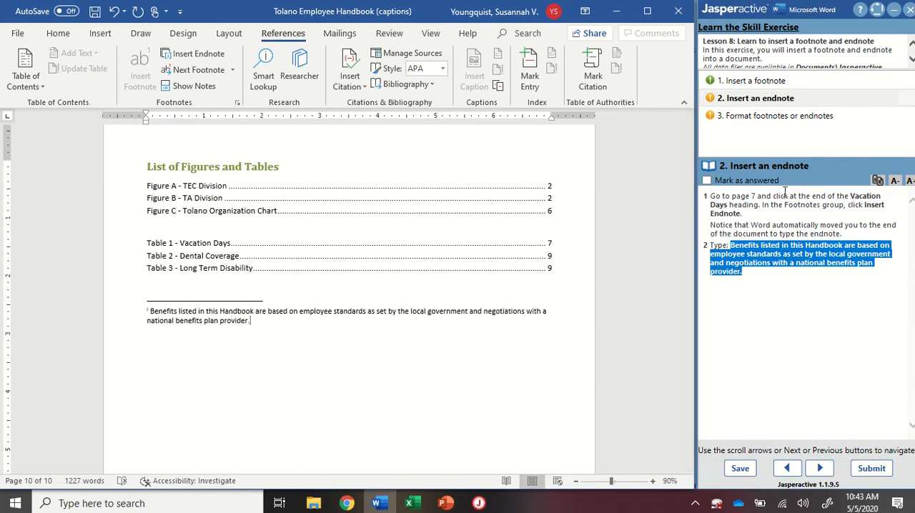
Step: Switch to exercise step 3, Format footnotes or endnotes, and scroll to the page 5 footnote
left_click(779, 115)
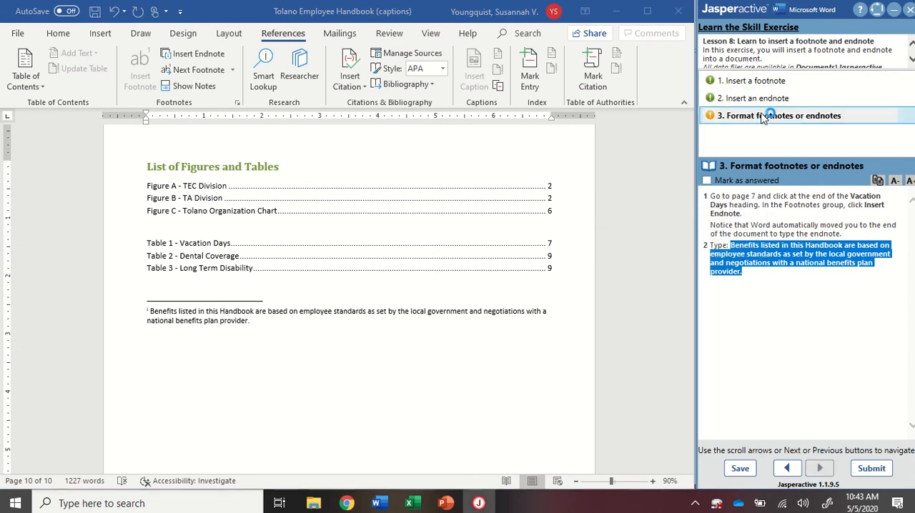
left_click(780, 114)
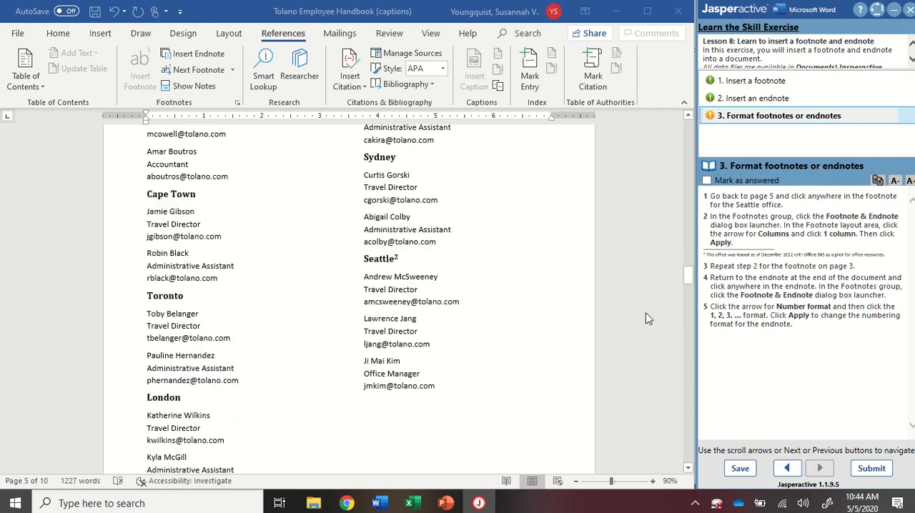
scroll("down", 3)
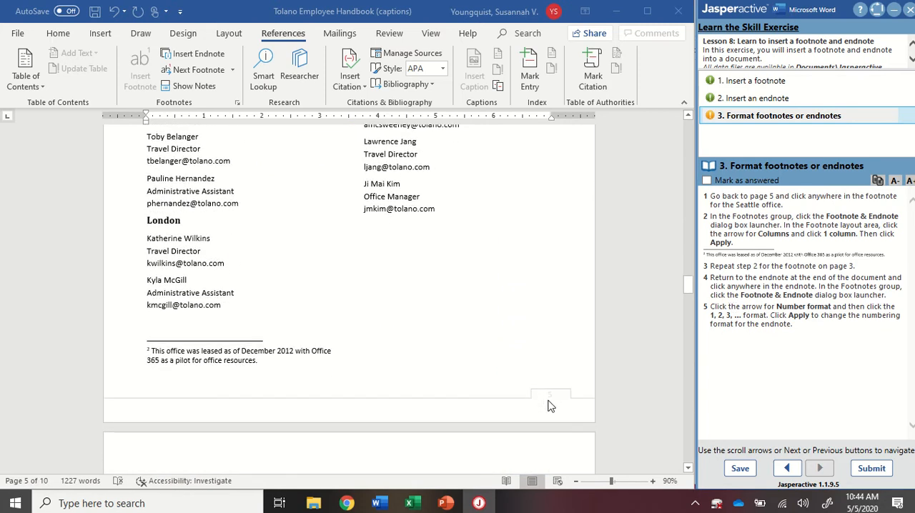
mouse_move(220, 375)
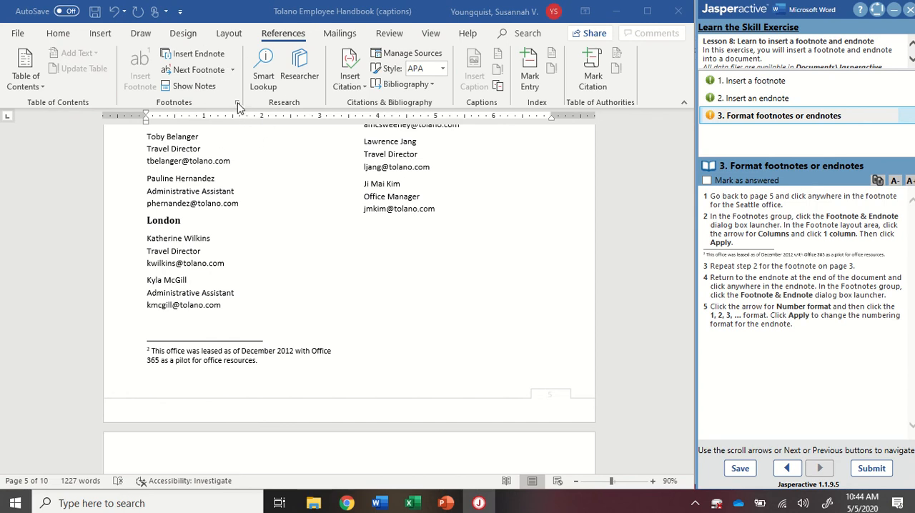
Step: In the Footnote and Endnote dialog, set Columns to 1 column and apply it
left_click(237, 103)
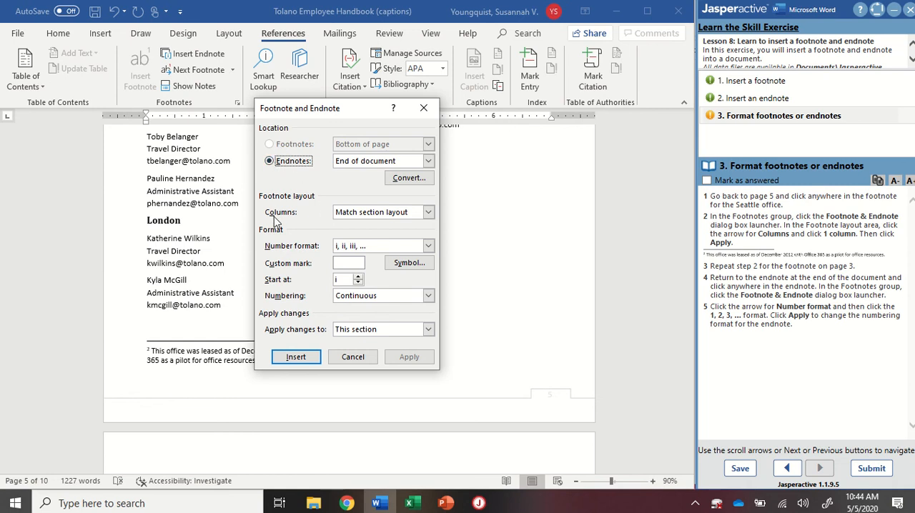
mouse_move(360, 226)
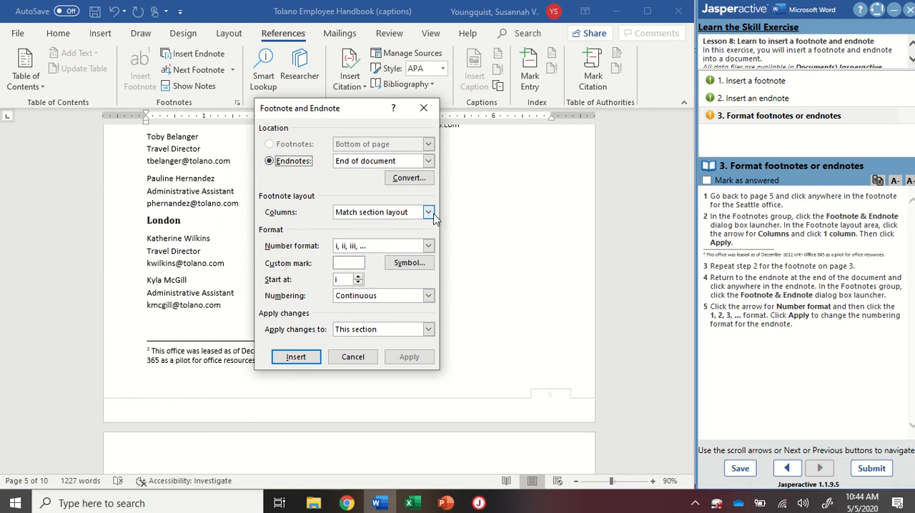
left_click(429, 212)
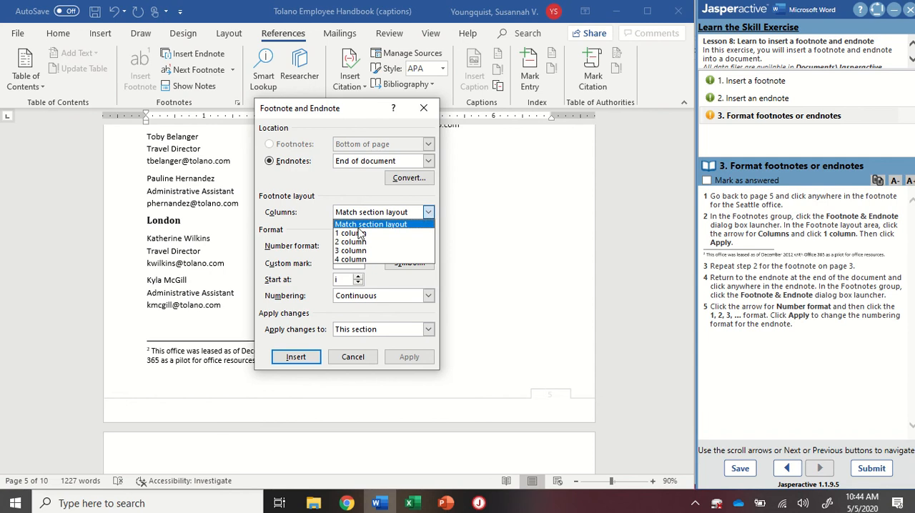
mouse_move(351, 233)
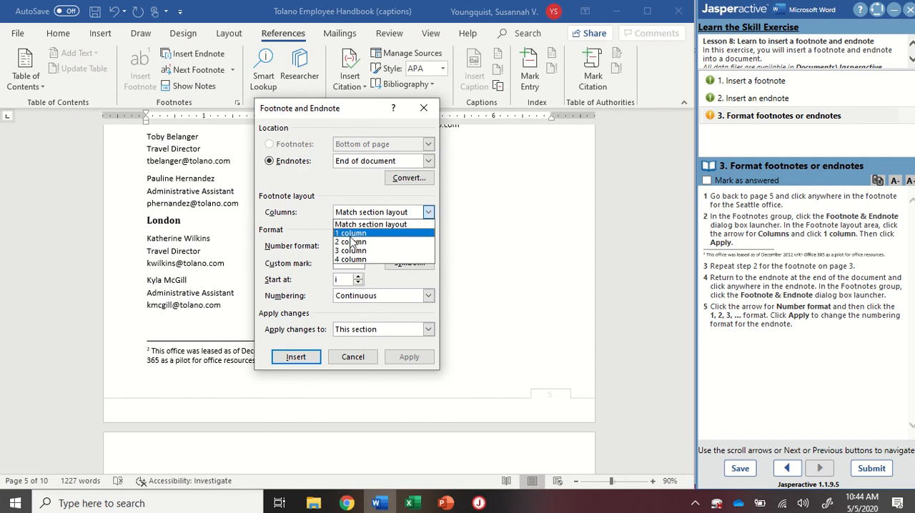
left_click(351, 233)
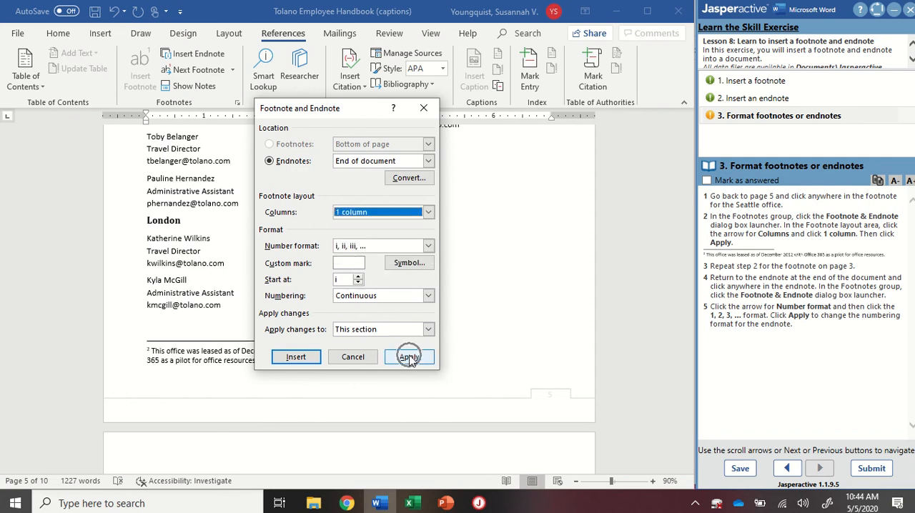
left_click(409, 358)
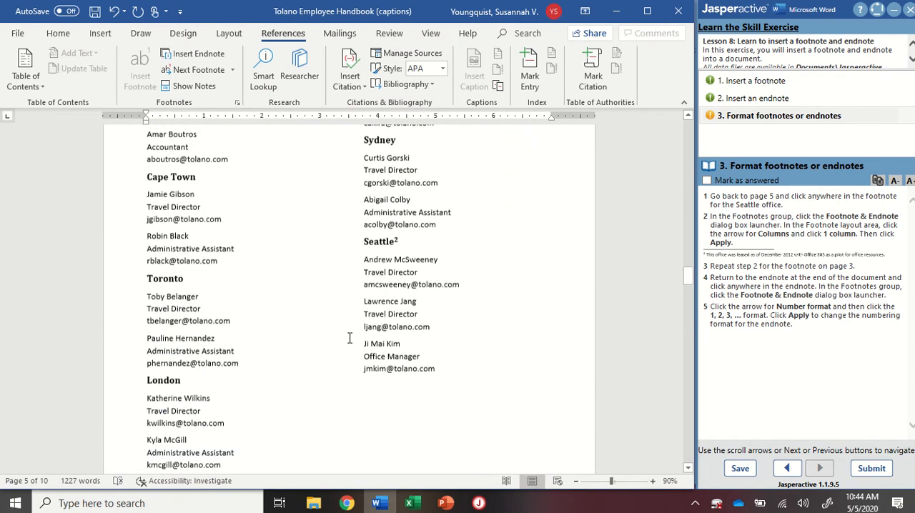
Step: Apply a 1-column layout to the Seattle footnote so it spans the page width
scroll("down", 3)
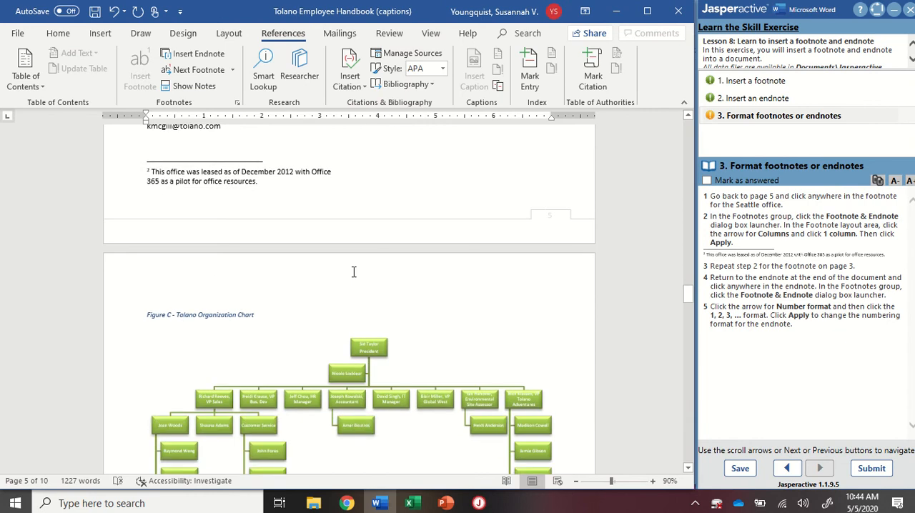
mouse_move(238, 177)
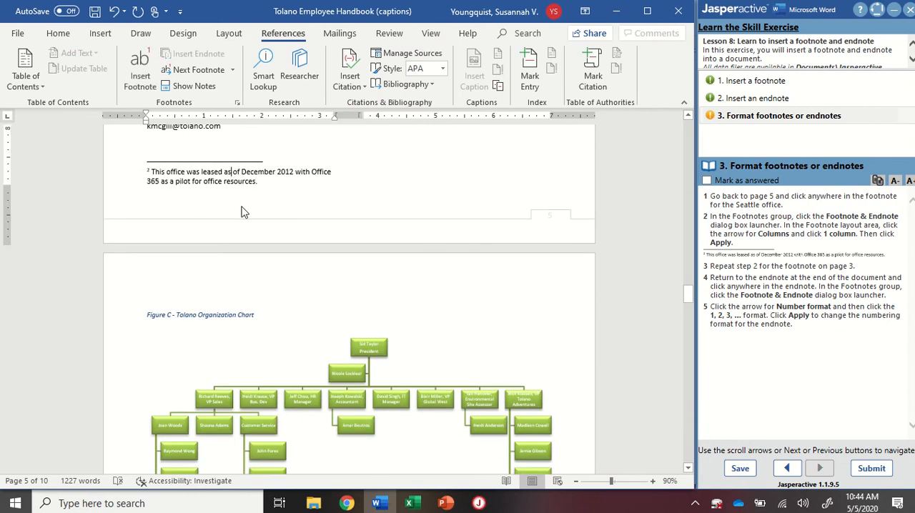
mouse_move(197, 68)
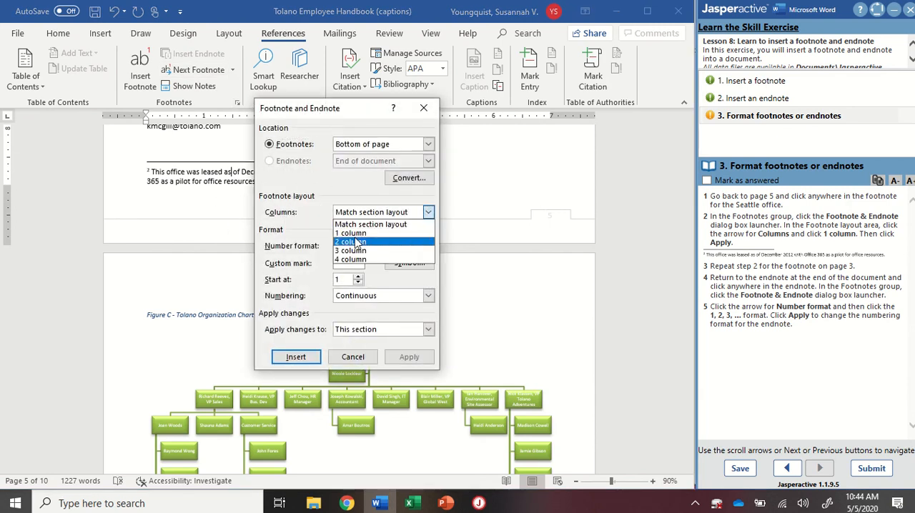
left_click(351, 233)
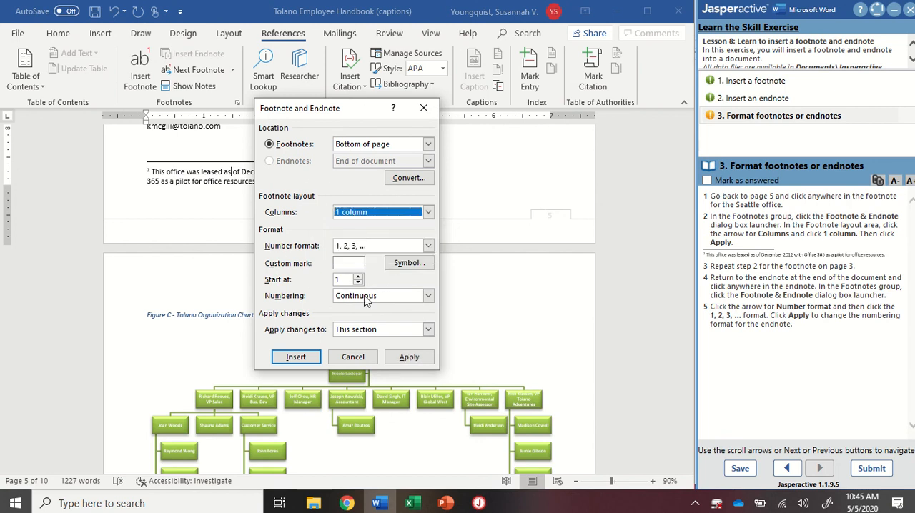
left_click(352, 357)
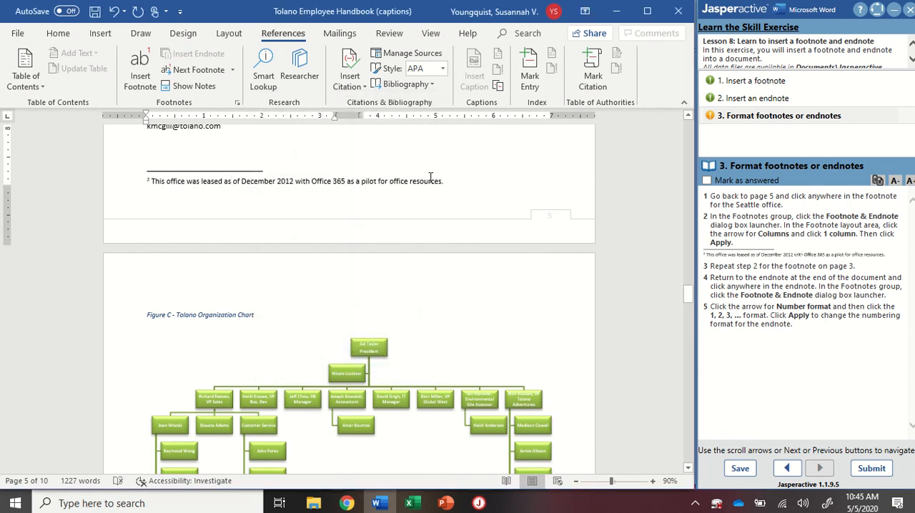
scroll("up", 3)
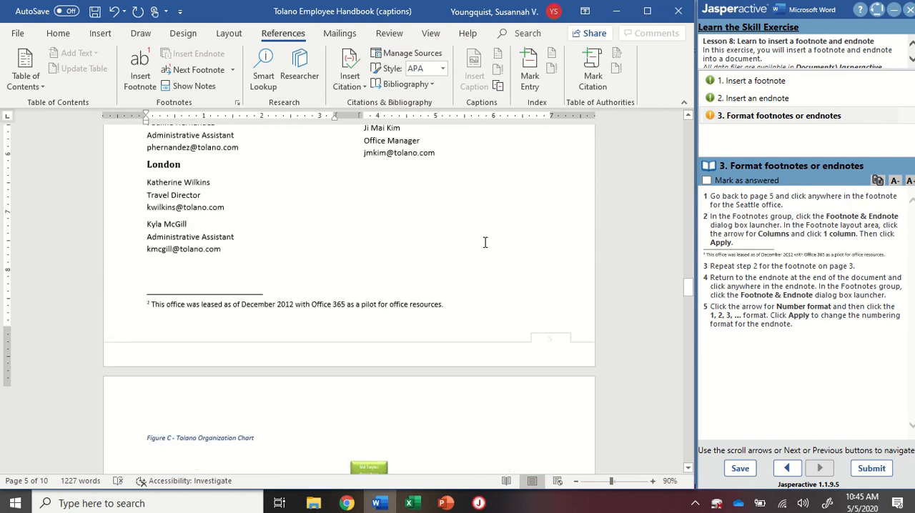
Step: Set the page 3 geophysics-degree footnote to 1 column so it spans the full width
scroll("down", 3)
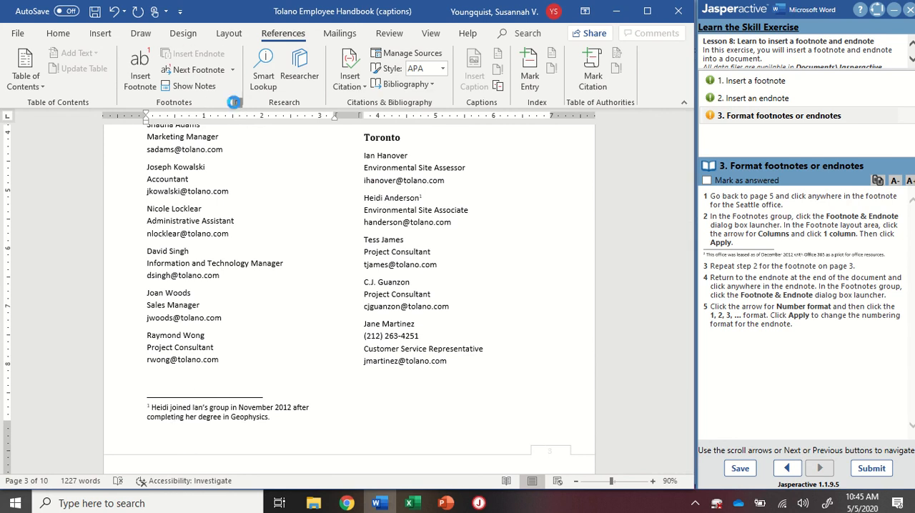
left_click(223, 103)
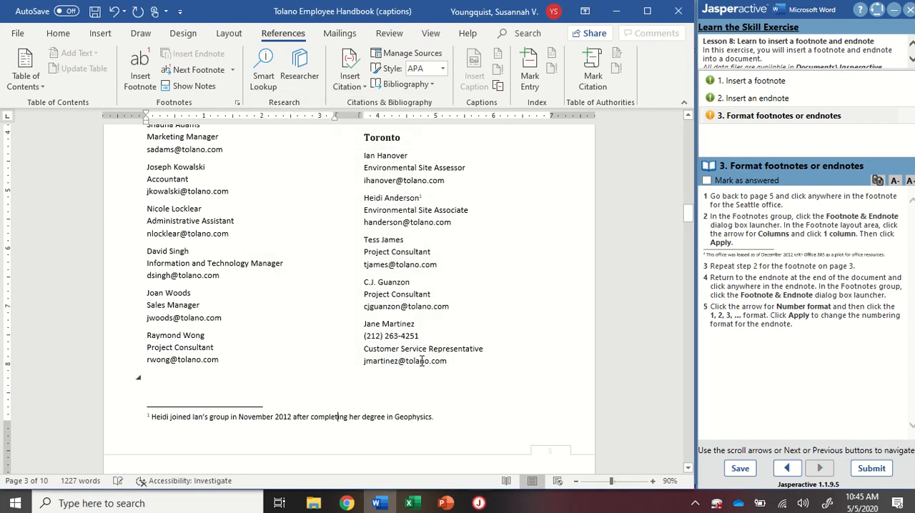
scroll("down", 3)
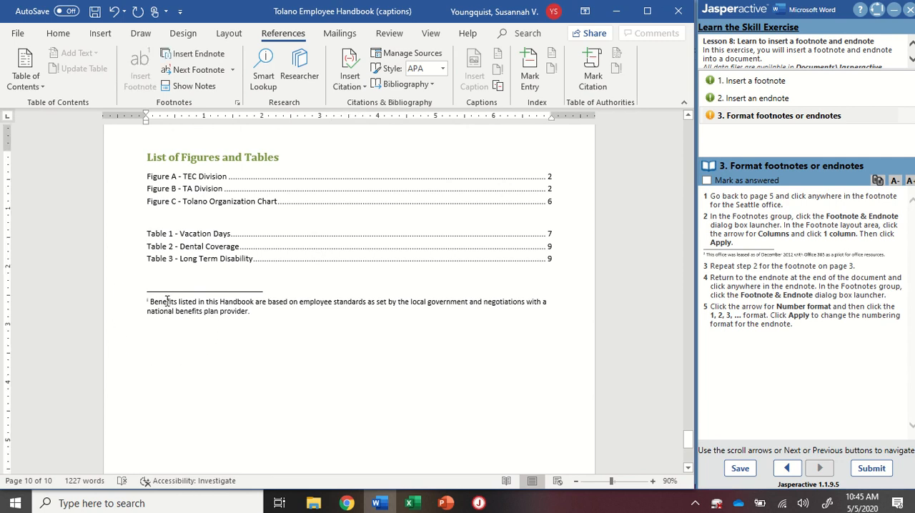
mouse_move(179, 103)
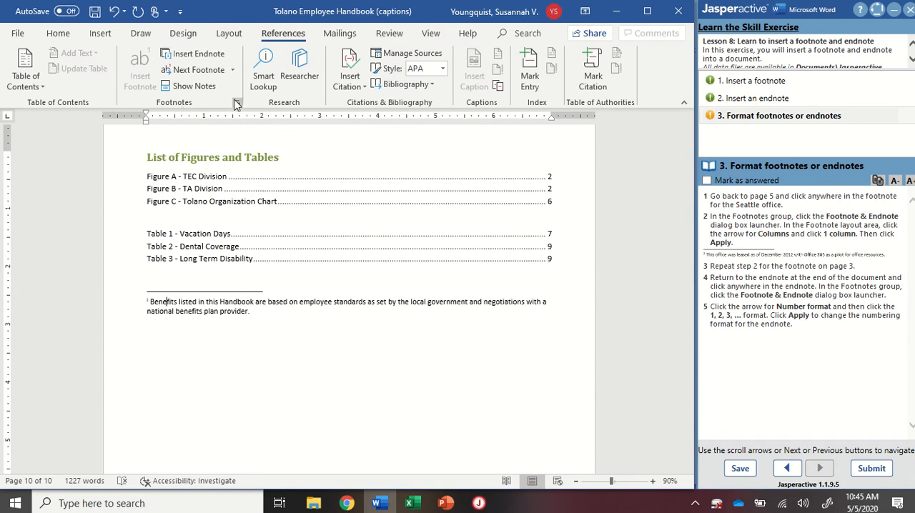
Step: Change the page 10 benefits endnote to 1, 2, 3 numbering and submit the exercise
left_click(237, 103)
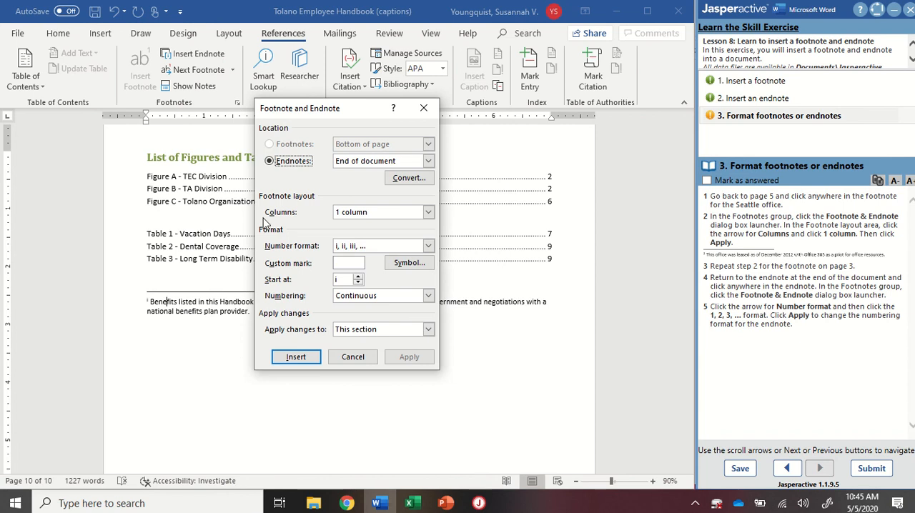
mouse_move(278, 249)
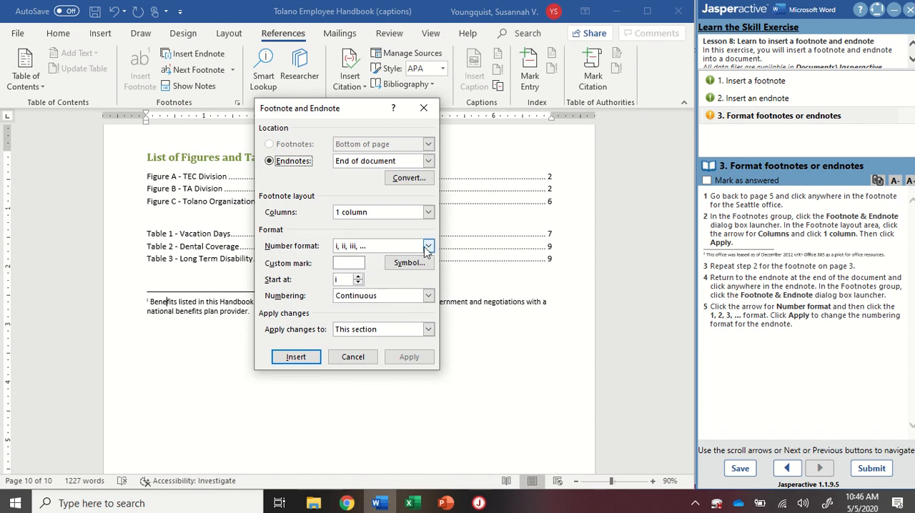
left_click(428, 246)
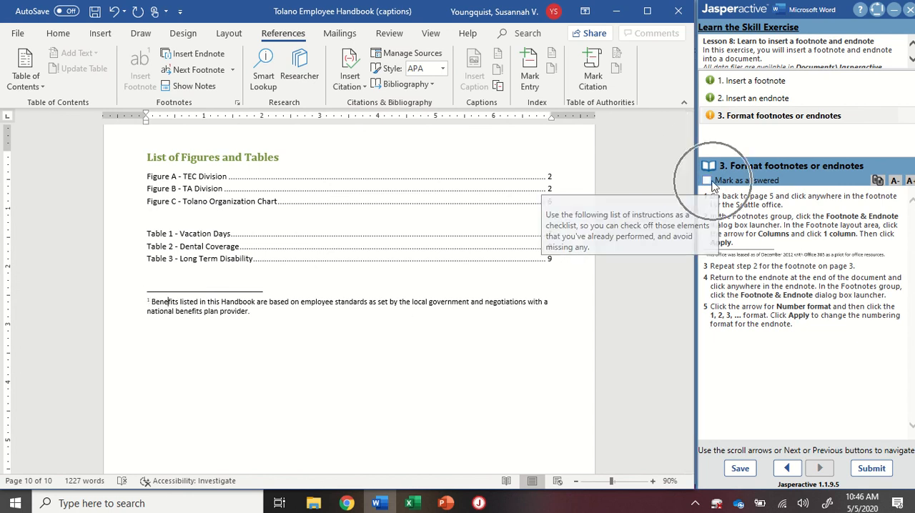
left_click(708, 181)
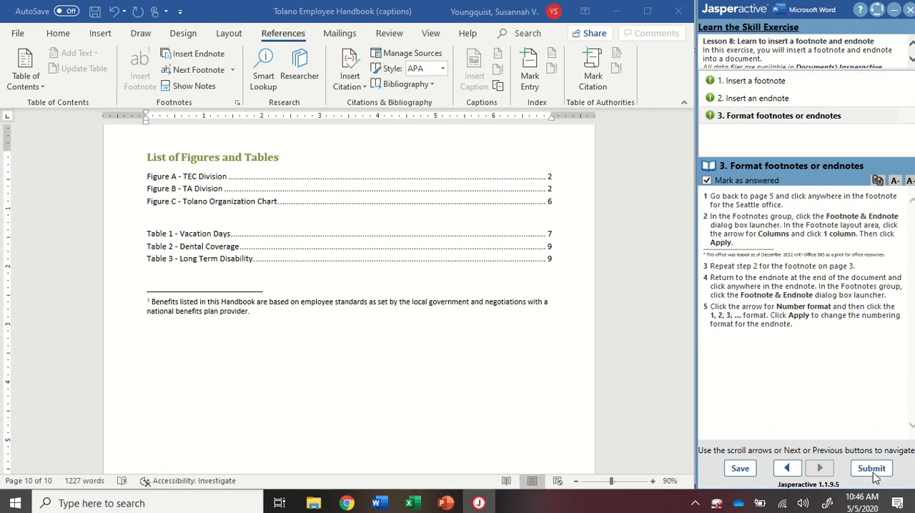